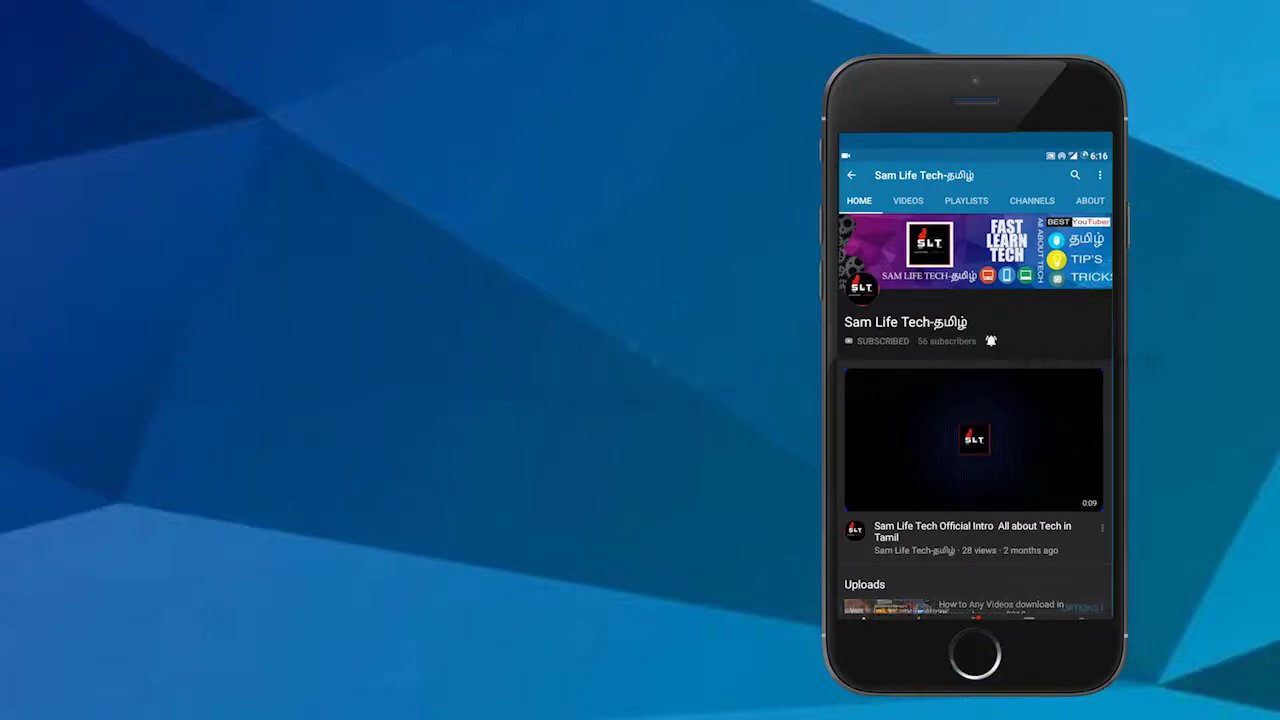
Step: Leave the YouTube channel page for the Facebook home news feed
{"action": "left_click", "coordinate": [990, 340]}
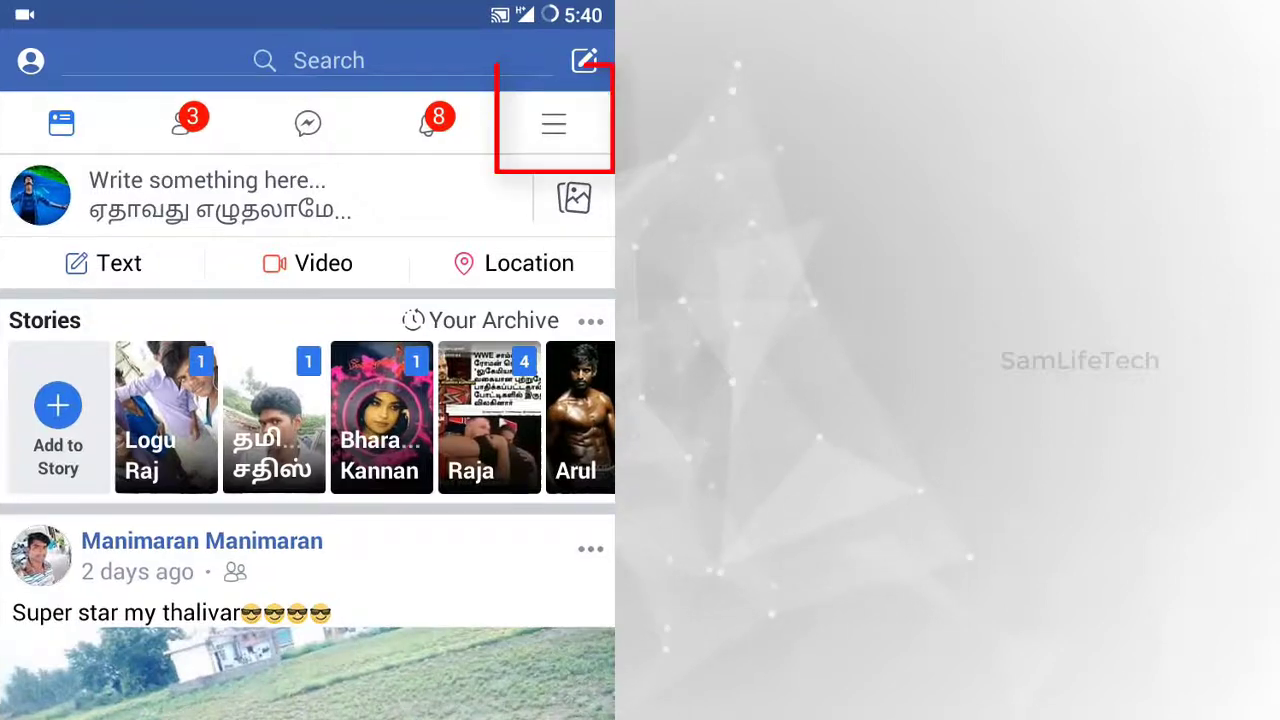
Step: Reach the Jobs section from the shortcuts menu, listing openings near Coimbatore
{"action": "left_click", "coordinate": [552, 124]}
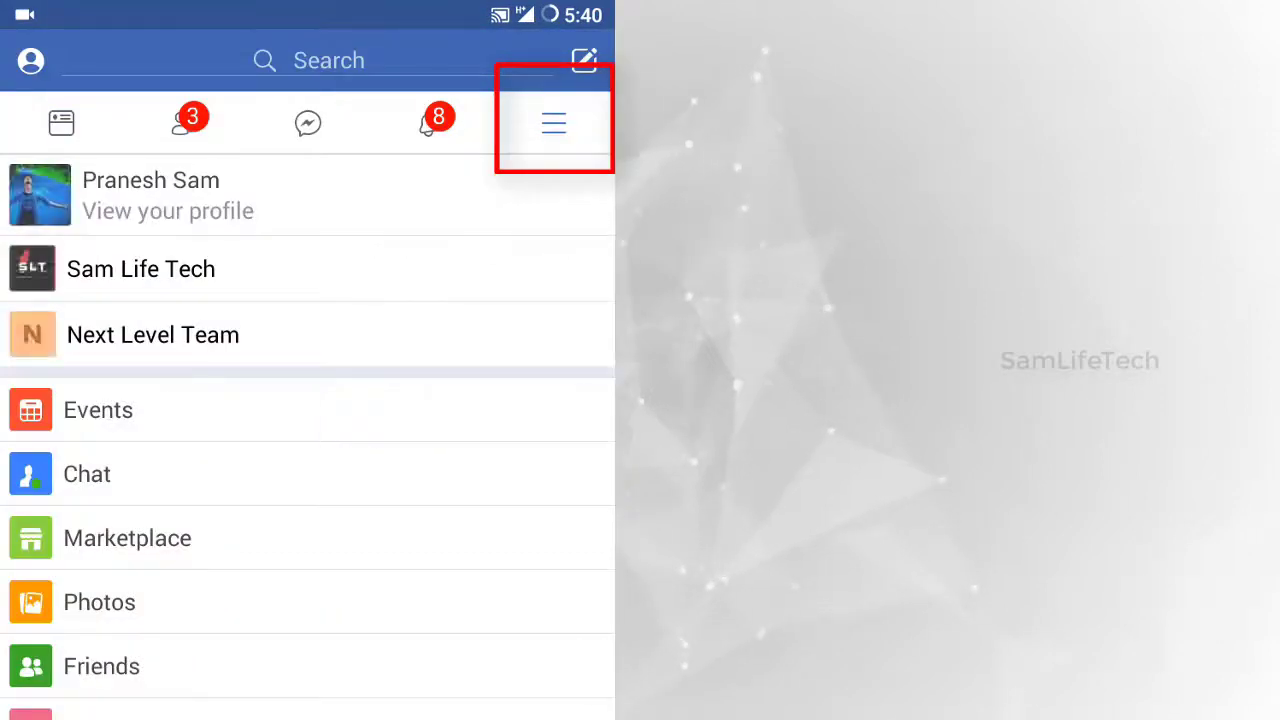
{"action": "scroll", "scroll_direction": "down", "scroll_amount": 3}
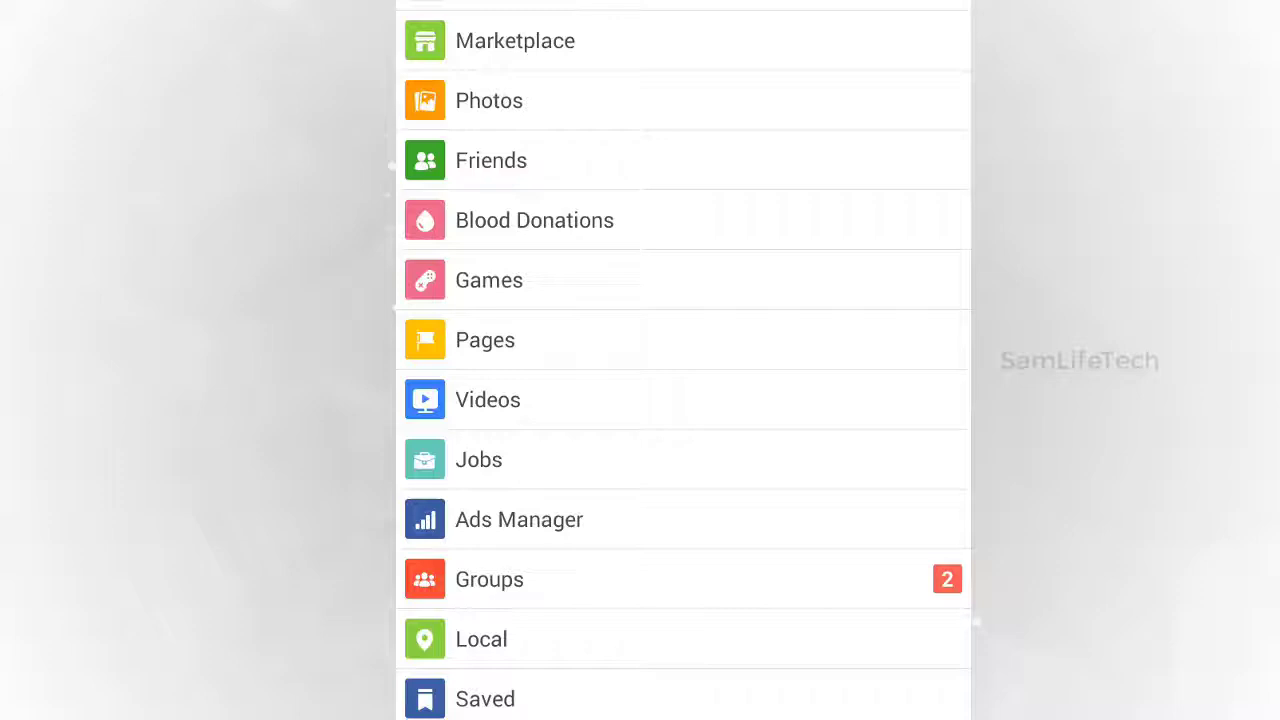
{"action": "scroll", "scroll_direction": "down", "scroll_amount": 3}
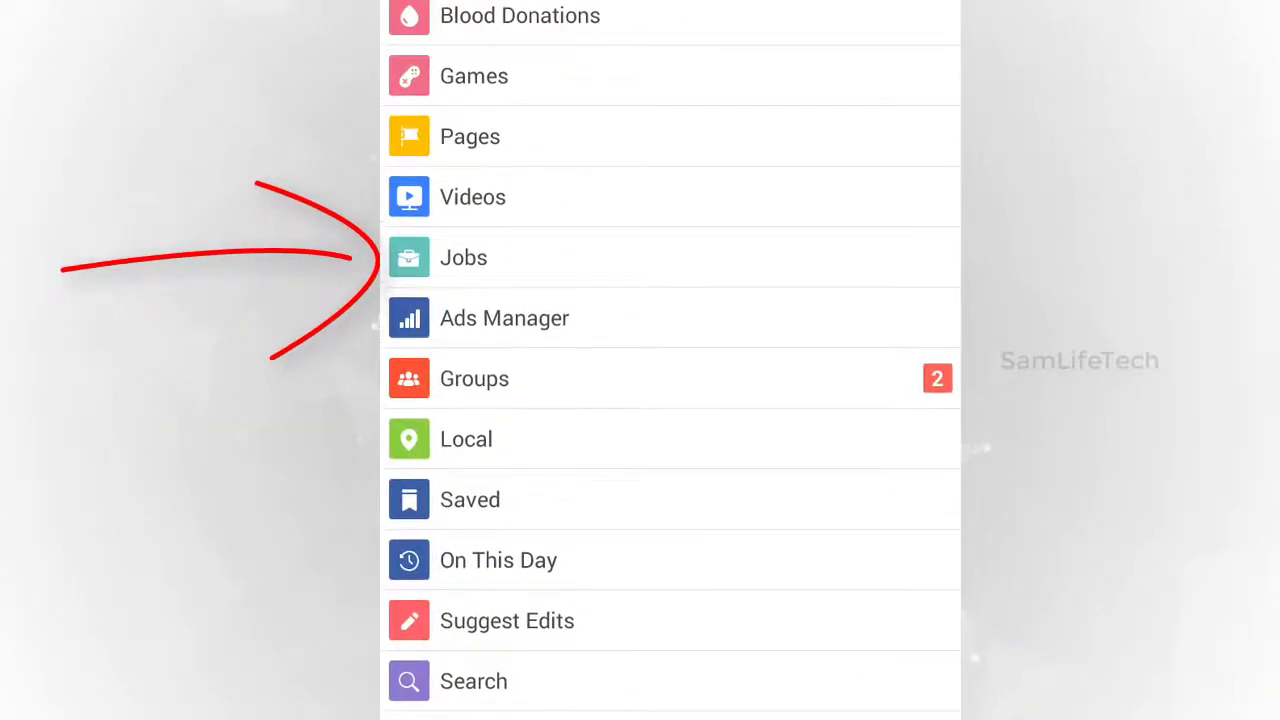
{"action": "left_click", "coordinate": [464, 256]}
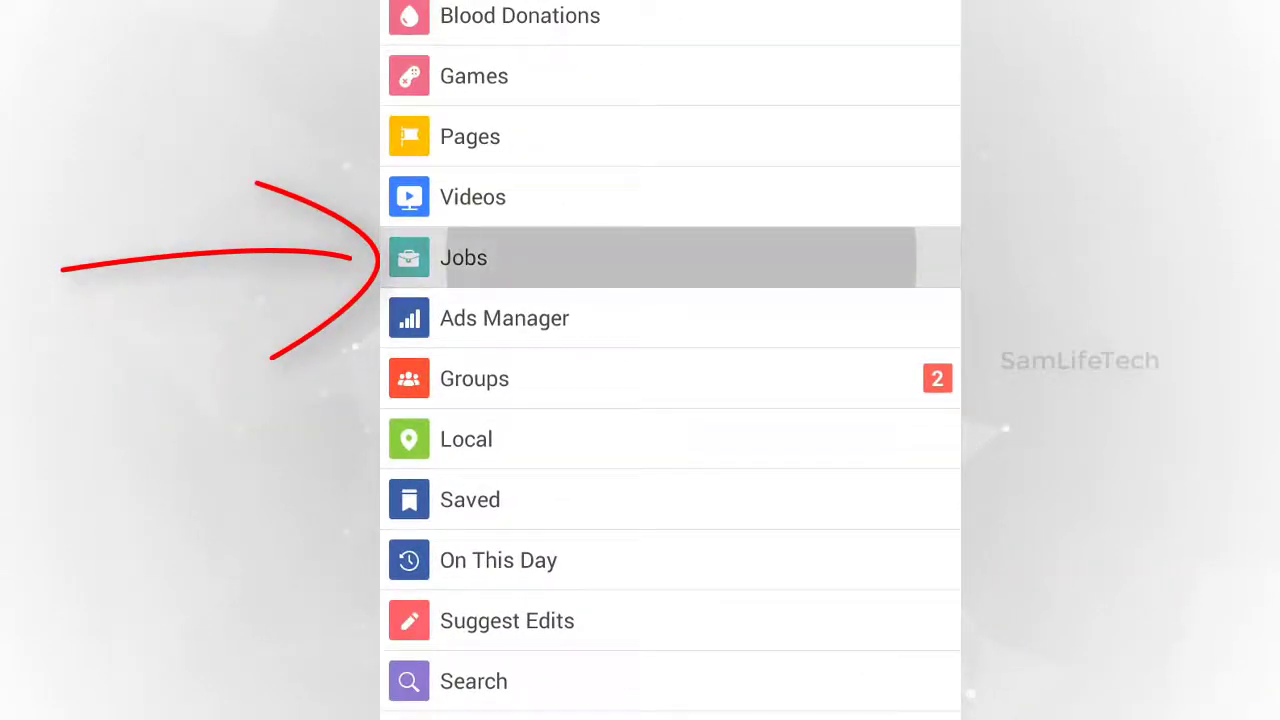
{"action": "left_click", "coordinate": [464, 256]}
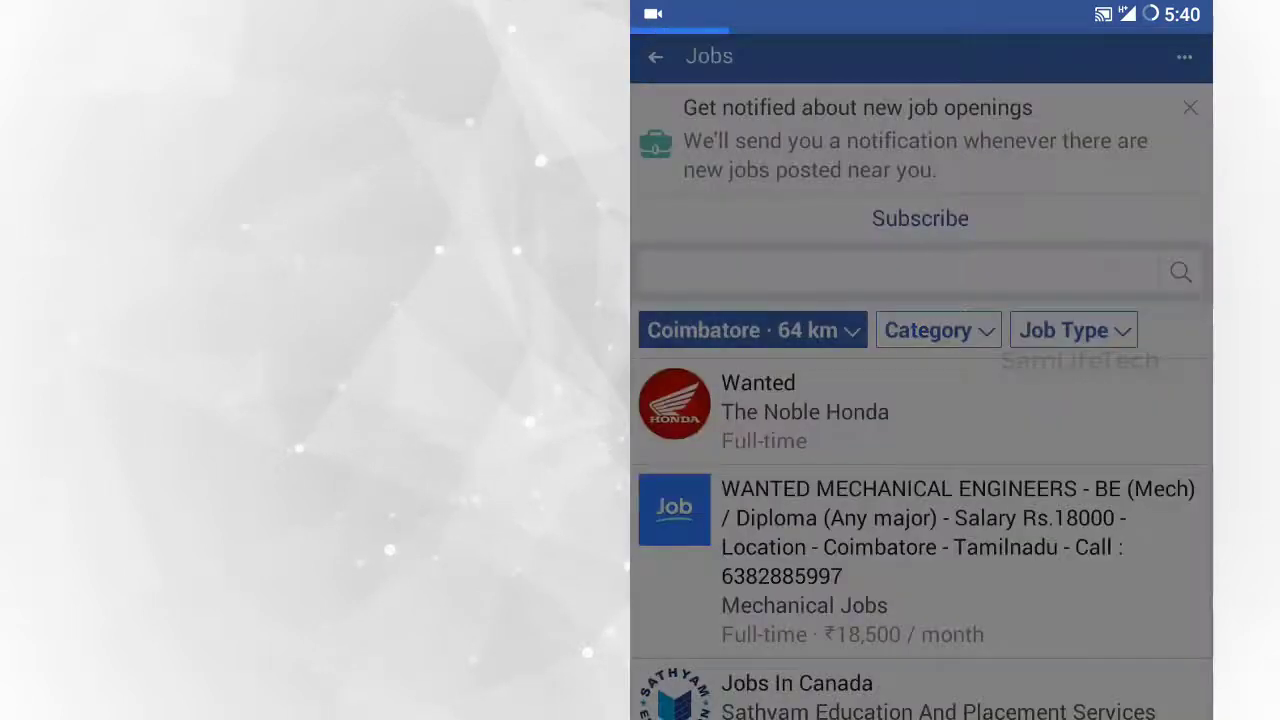
Step: Switch the job listings' city from Coimbatore to Salem within 64 km
{"action": "left_click", "coordinate": [752, 330]}
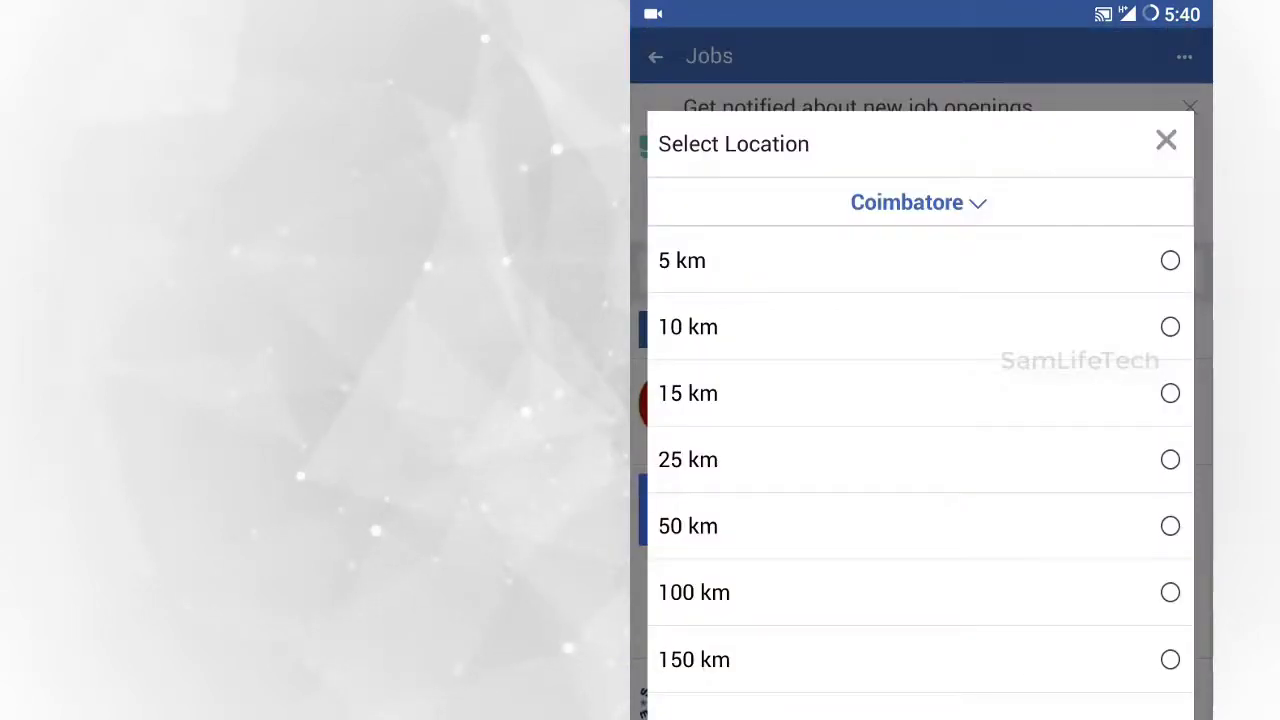
{"action": "left_click", "coordinate": [906, 202]}
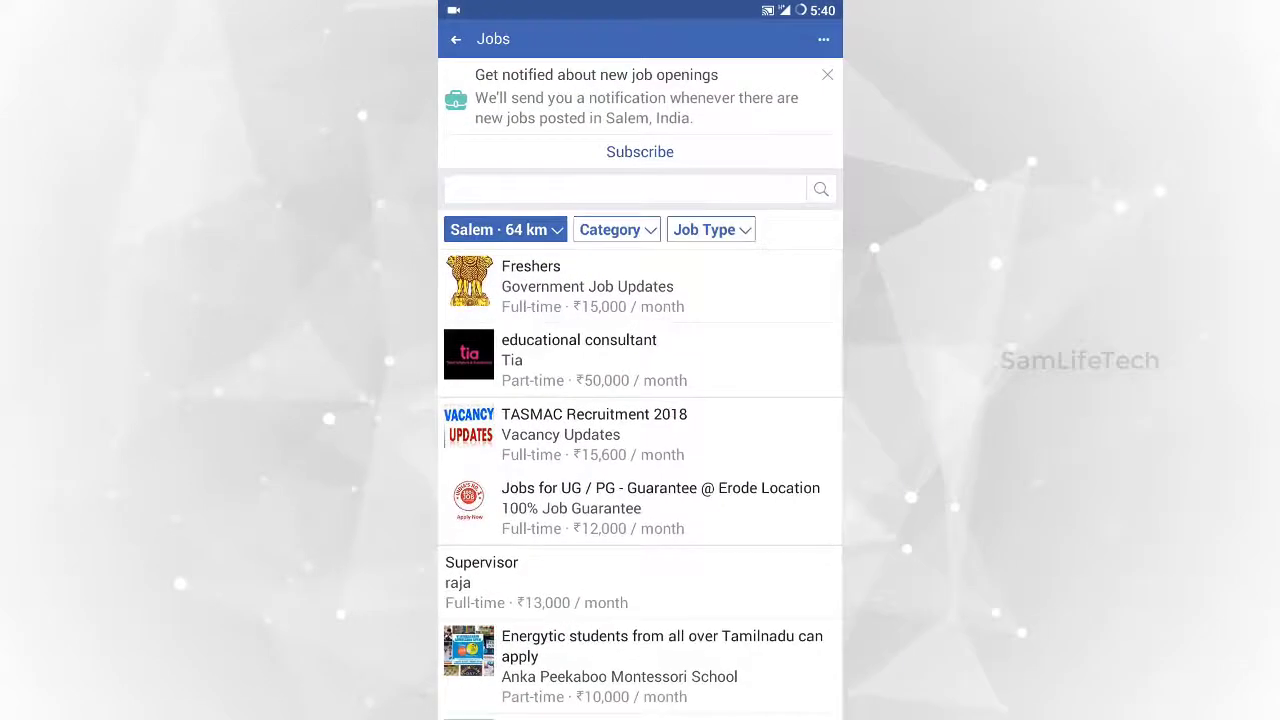
{"action": "scroll", "scroll_direction": "down", "scroll_amount": 3}
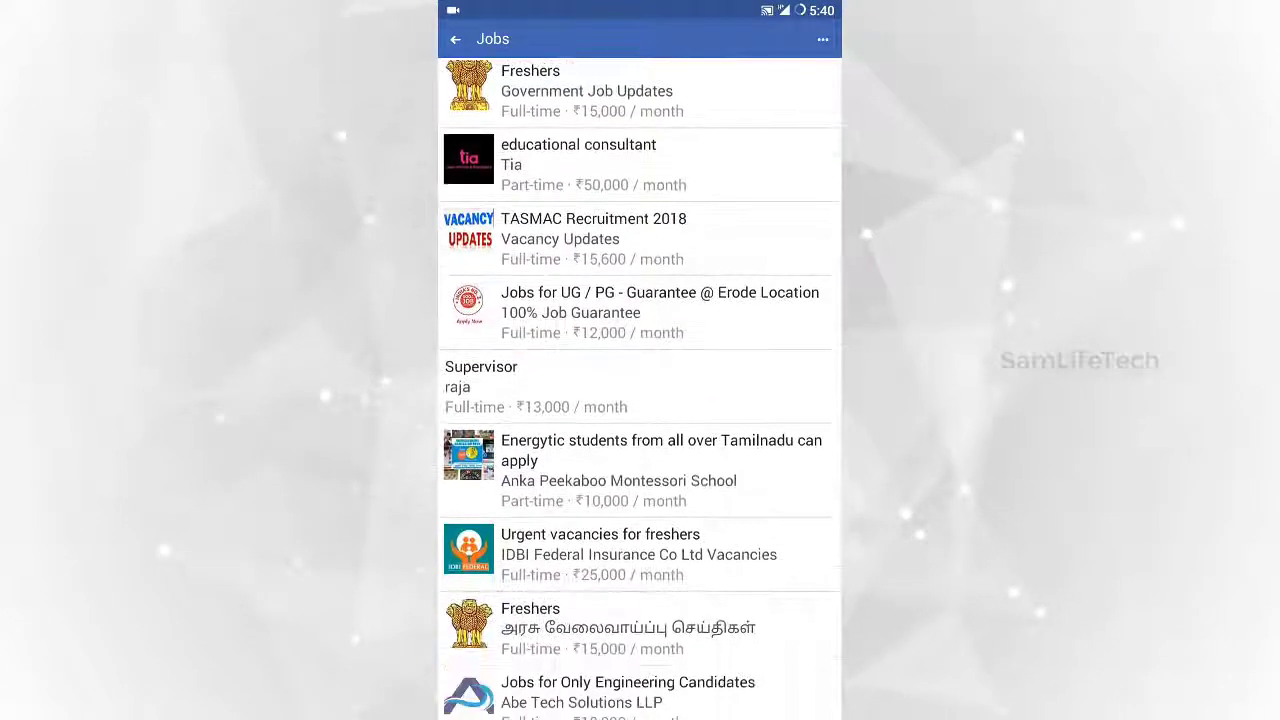
{"action": "scroll", "scroll_direction": "down", "scroll_amount": 3}
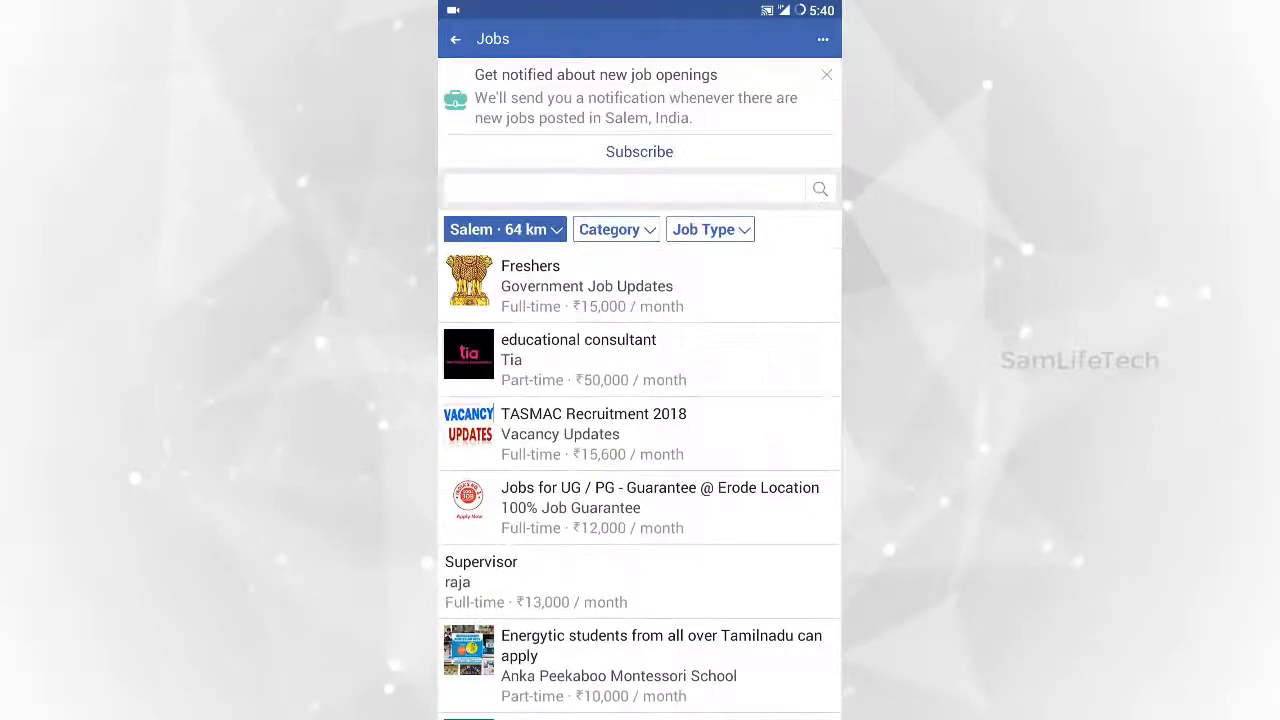
{"action": "left_click", "coordinate": [616, 228]}
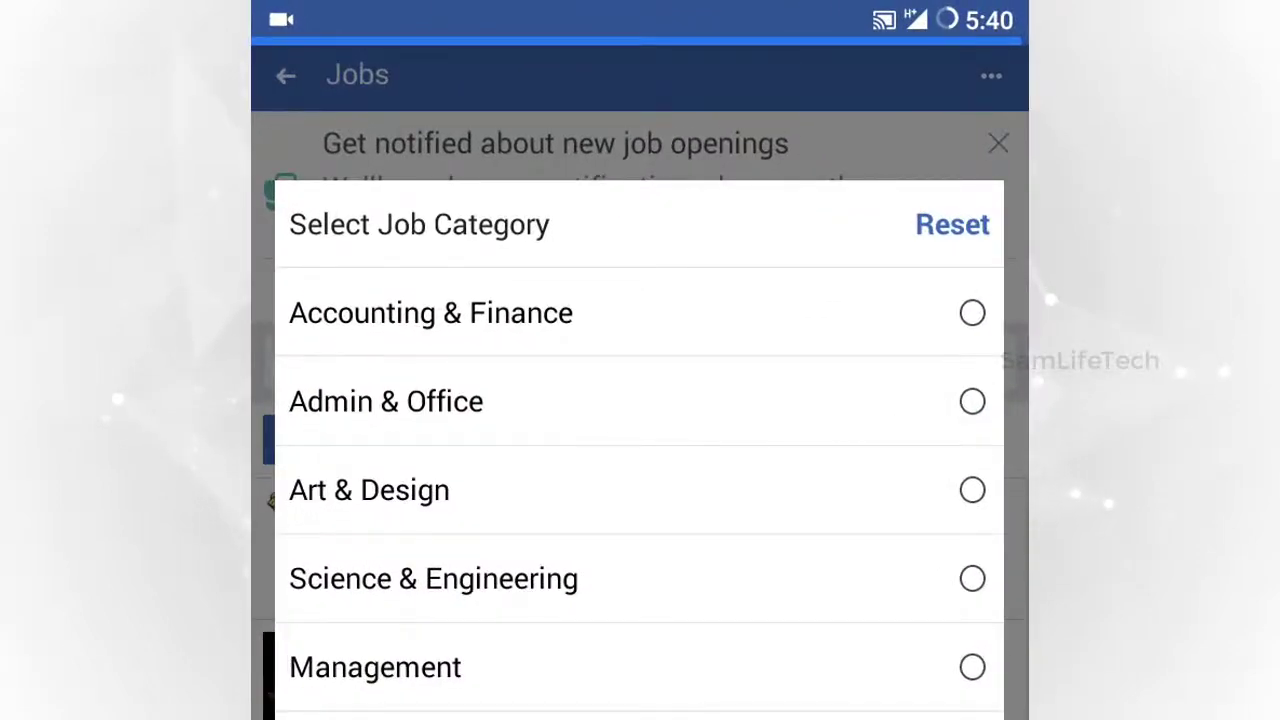
Step: Filter the Salem listings to the Retail & Sales category
{"action": "scroll", "scroll_direction": "down", "scroll_amount": 3}
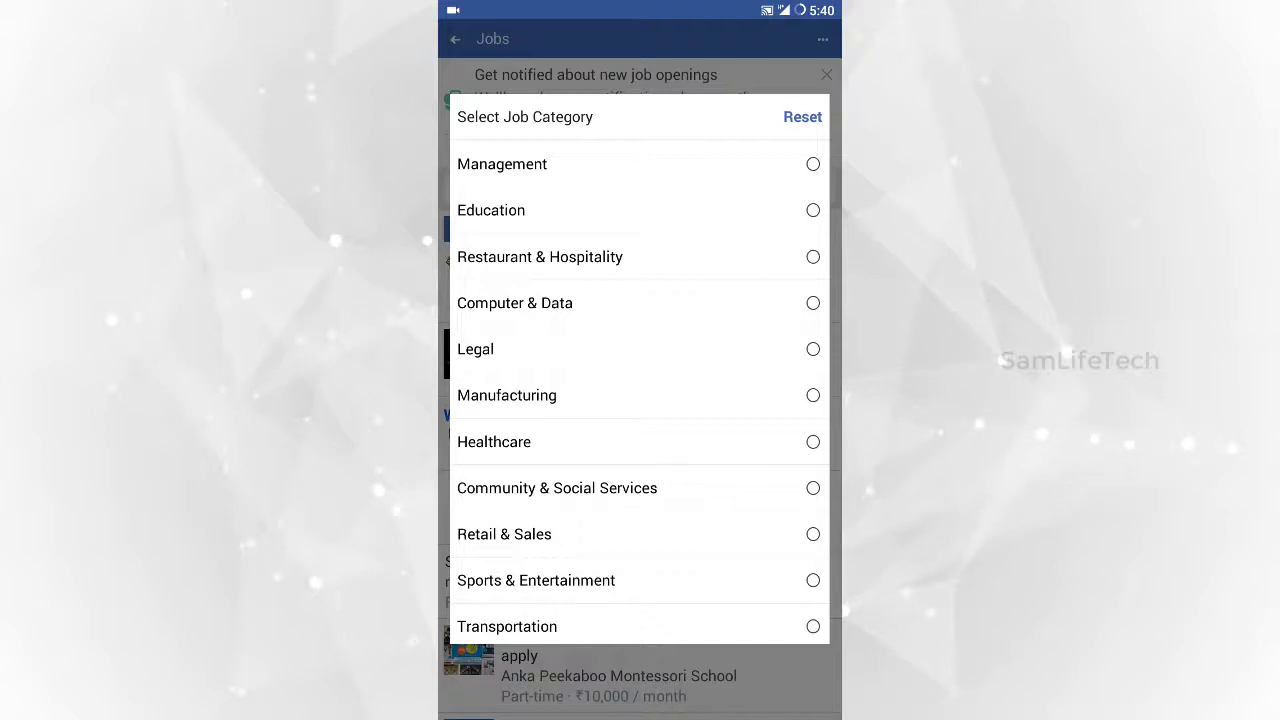
{"action": "scroll", "scroll_direction": "down", "scroll_amount": 3}
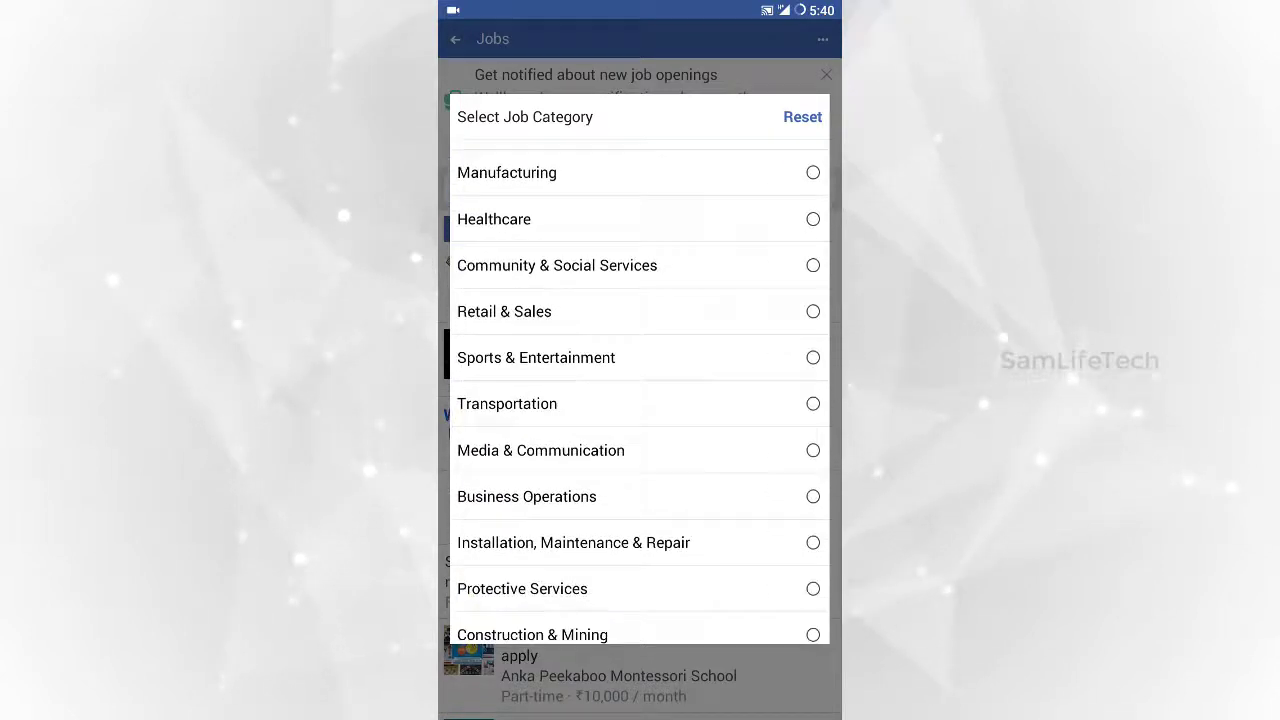
{"action": "scroll", "scroll_direction": "down", "scroll_amount": 3}
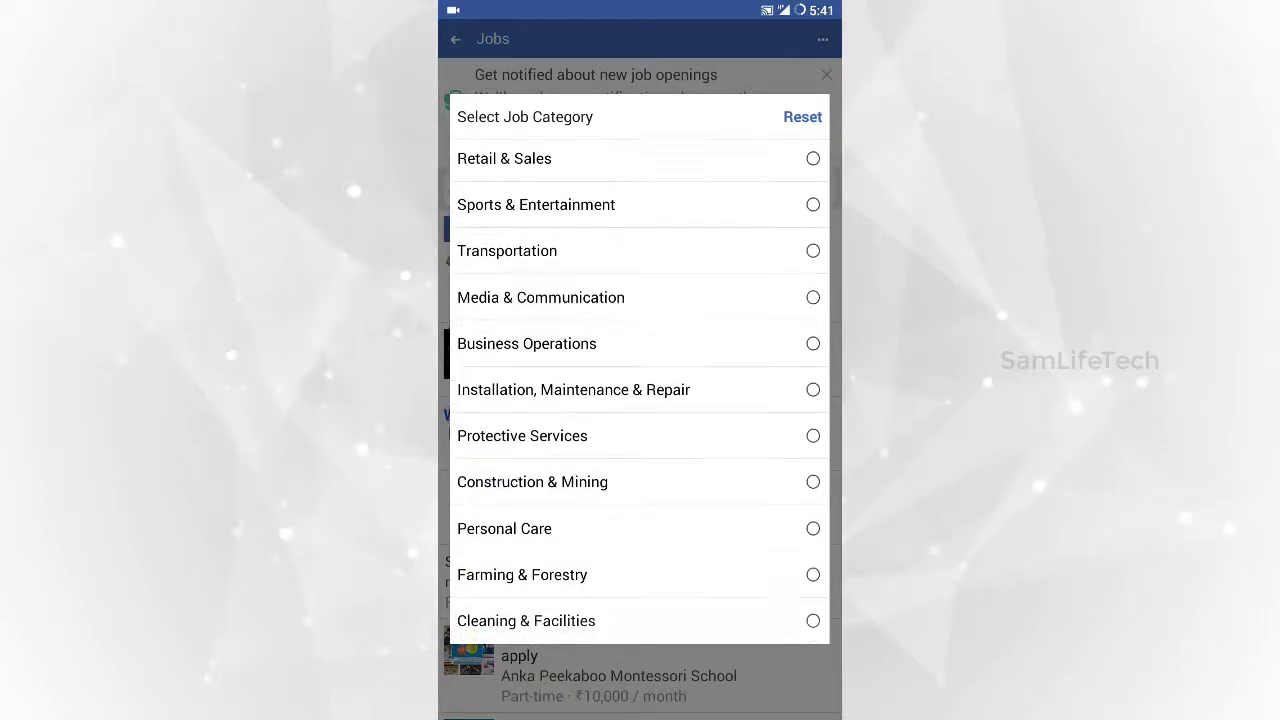
{"action": "scroll", "scroll_direction": "up", "scroll_amount": 3}
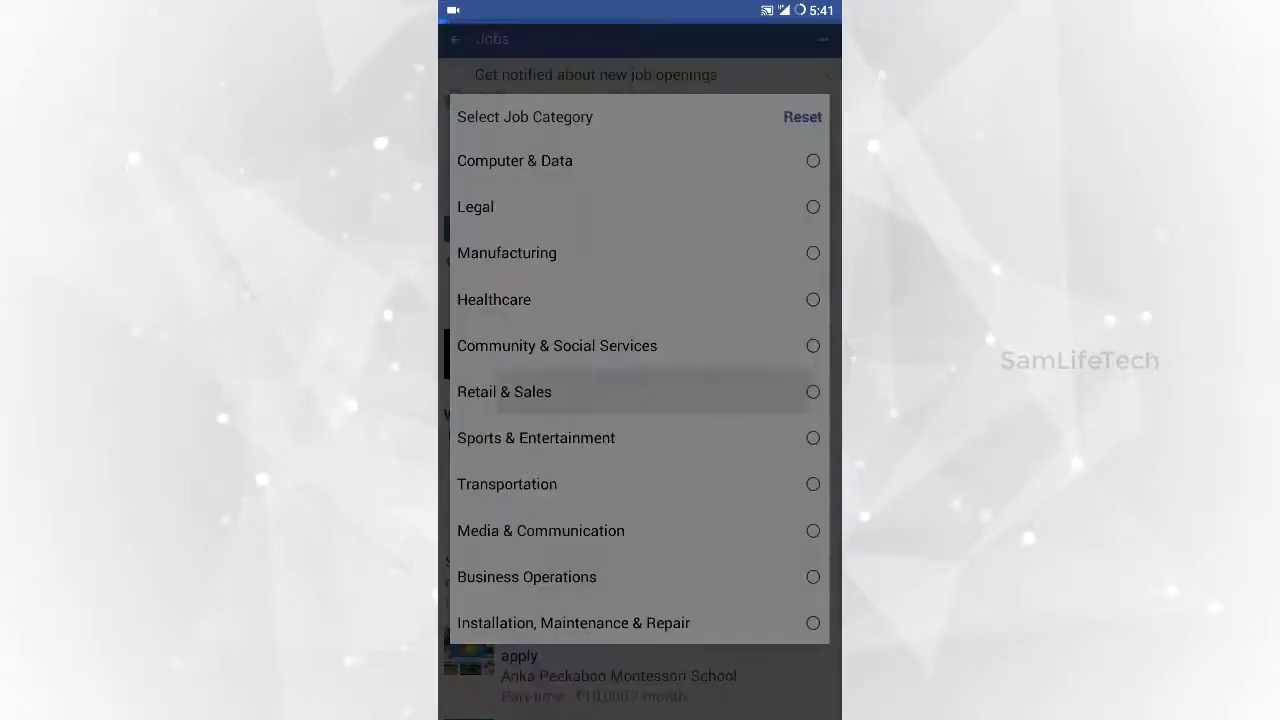
{"action": "left_click", "coordinate": [504, 392]}
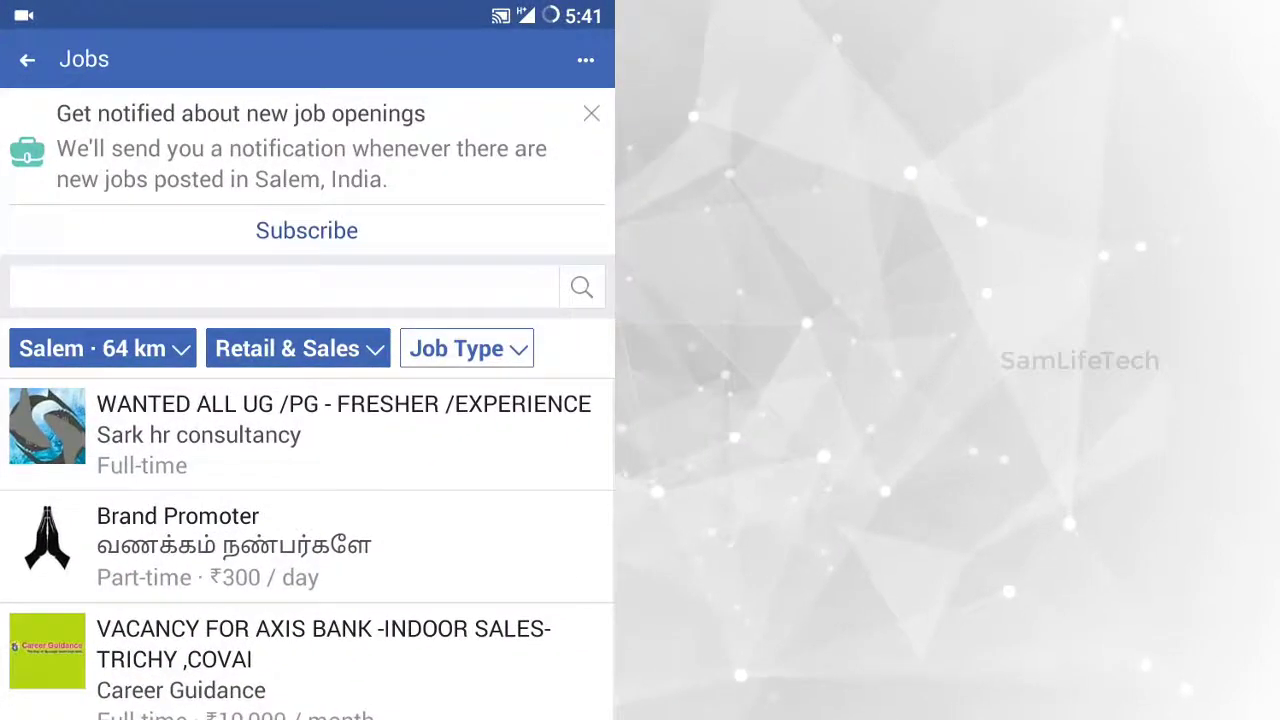
Step: Restrict listings to Part-time jobs and view the Brand Promoter post
{"action": "left_click", "coordinate": [456, 348]}
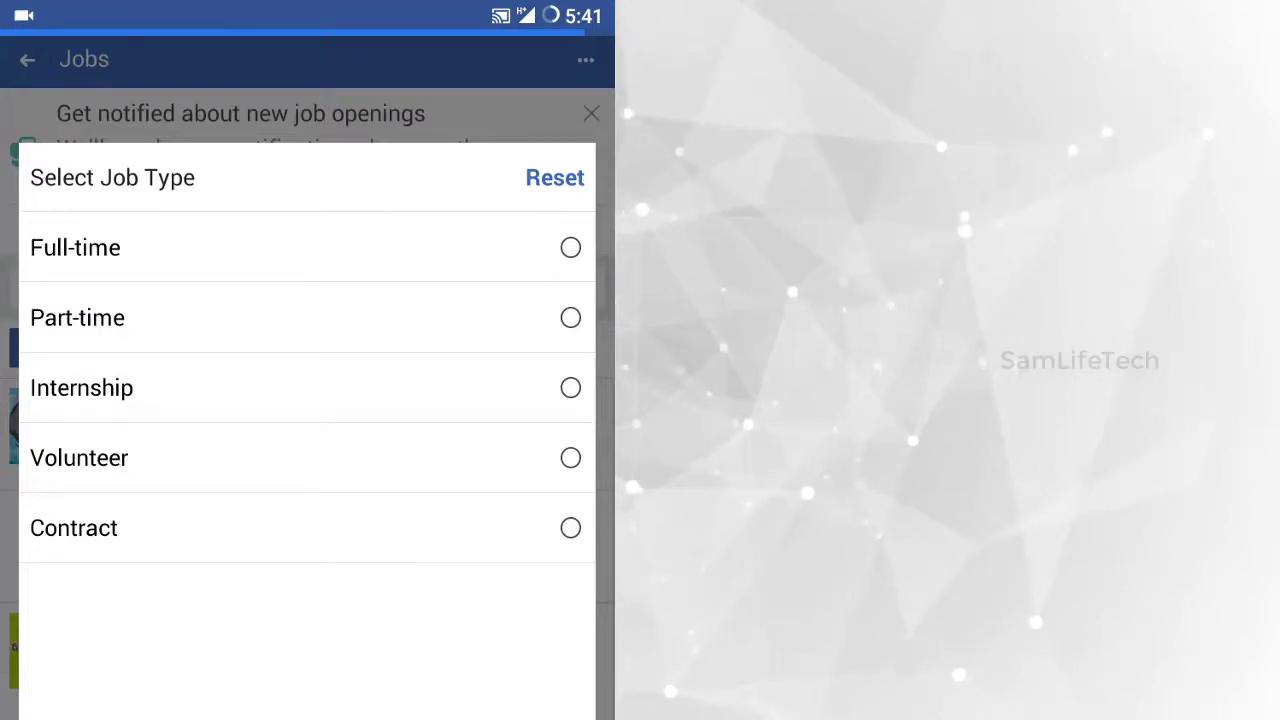
{"action": "left_click", "coordinate": [76, 316]}
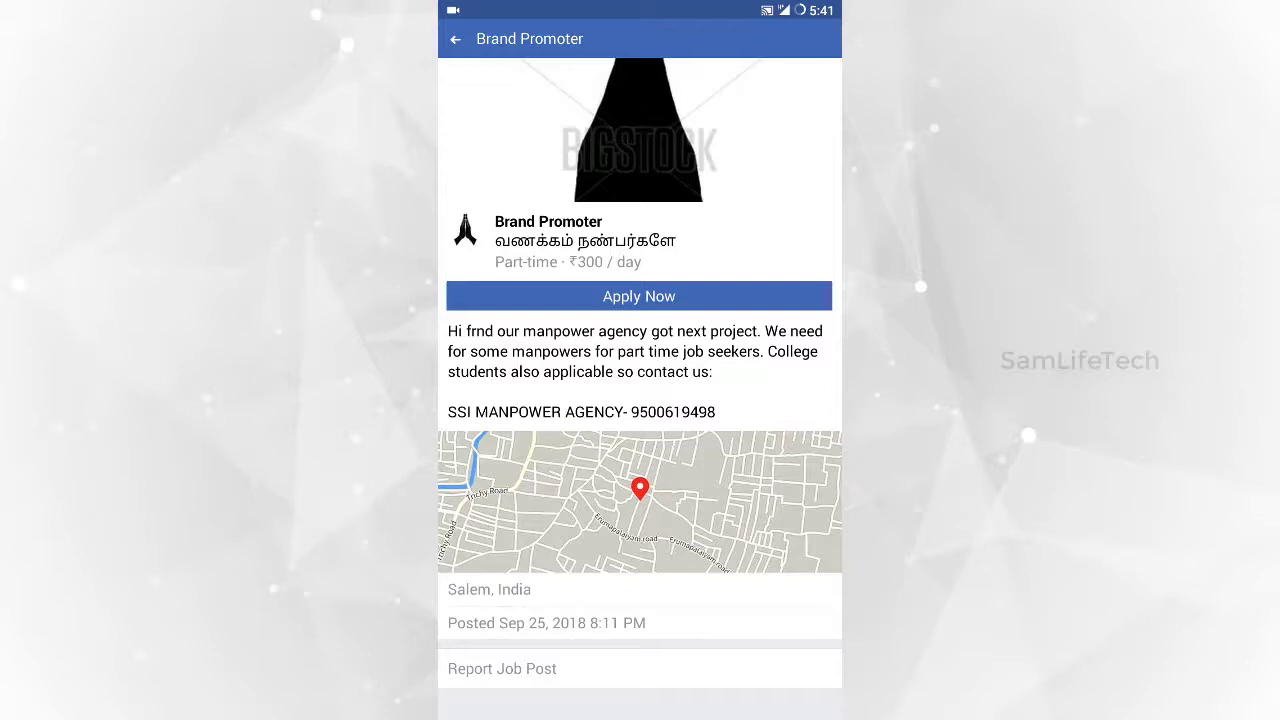
Step: Go back from the Brand Promoter post to the filtered Jobs list
{"action": "left_click", "coordinate": [638, 296]}
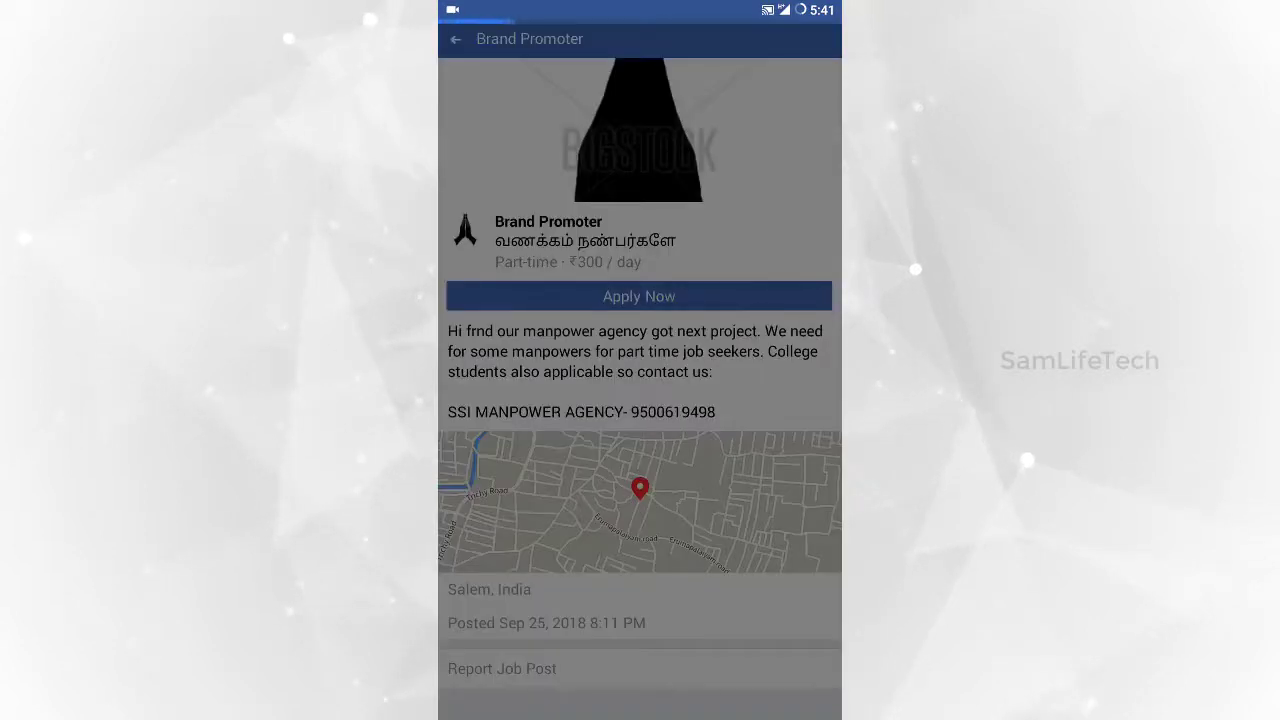
{"action": "left_click", "coordinate": [638, 296]}
{"action": "type", "text": "computer d"}
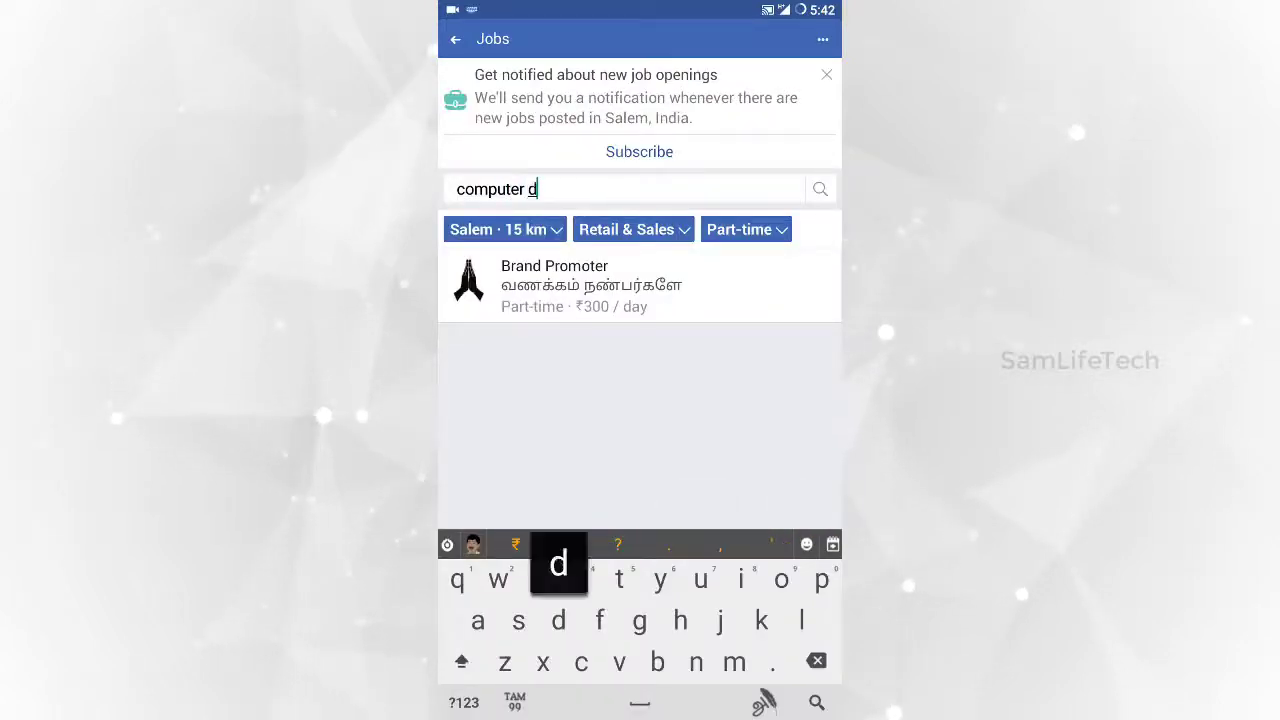
Step: Try 'database' and 'techer' keyword searches, widen the radius to 50 km and clear the category
{"action": "type", "text": "atabase"}
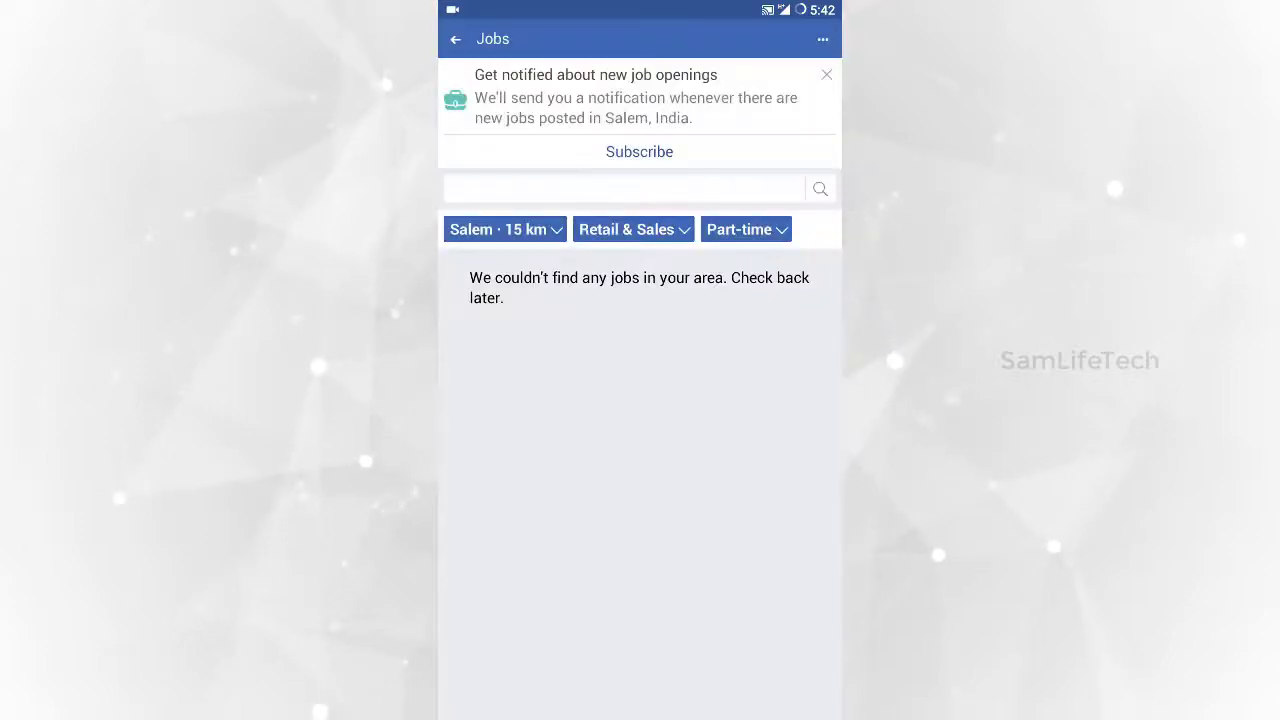
{"action": "left_click", "coordinate": [504, 228]}
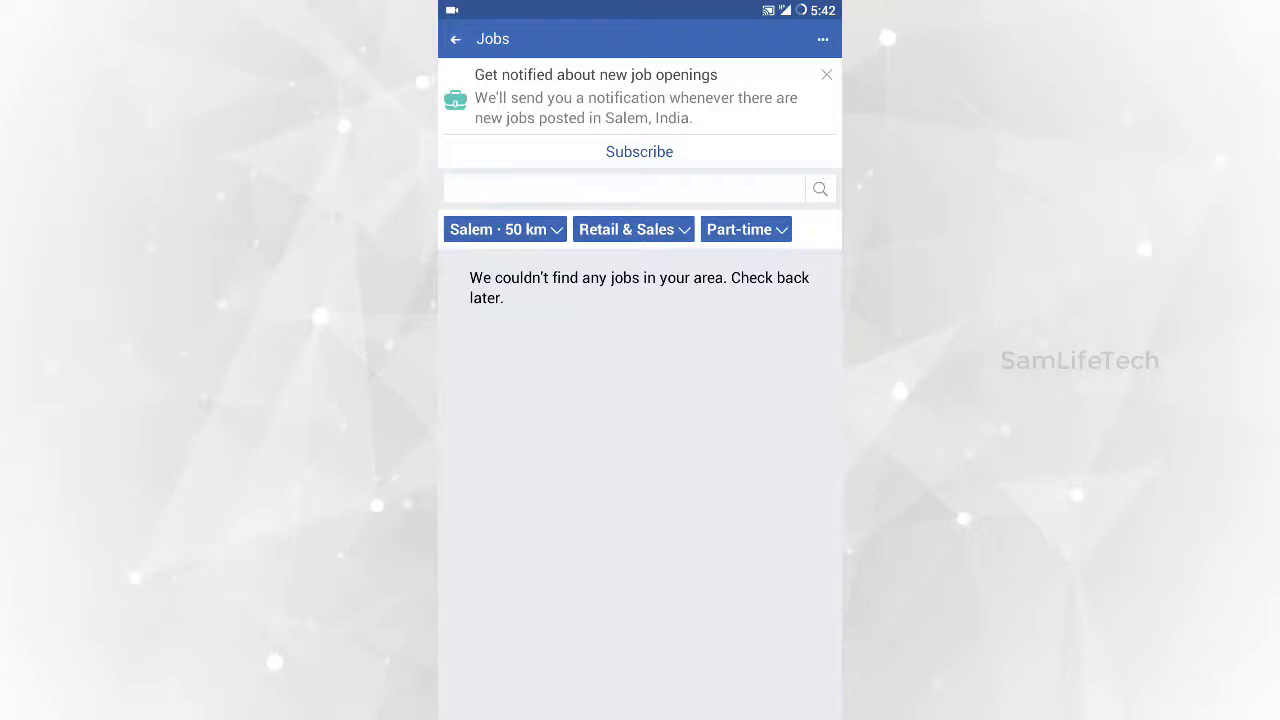
{"action": "left_click", "coordinate": [620, 188]}
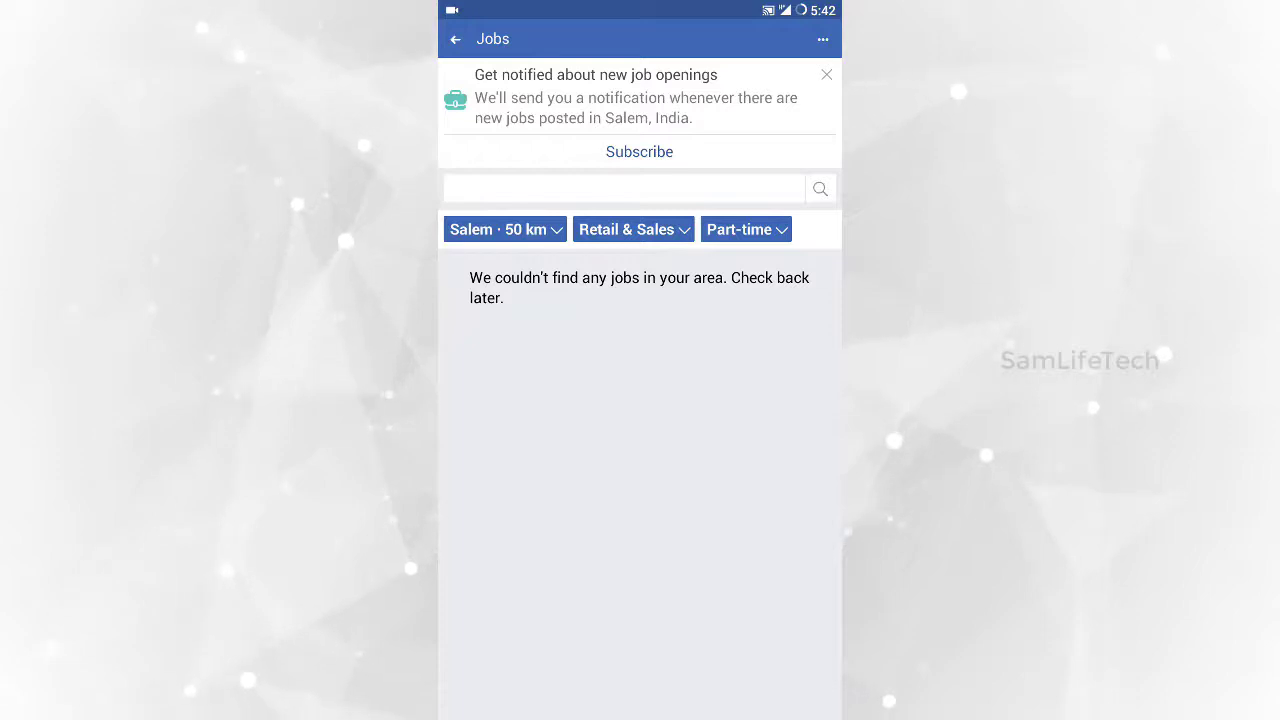
{"action": "type", "text": "techer"}
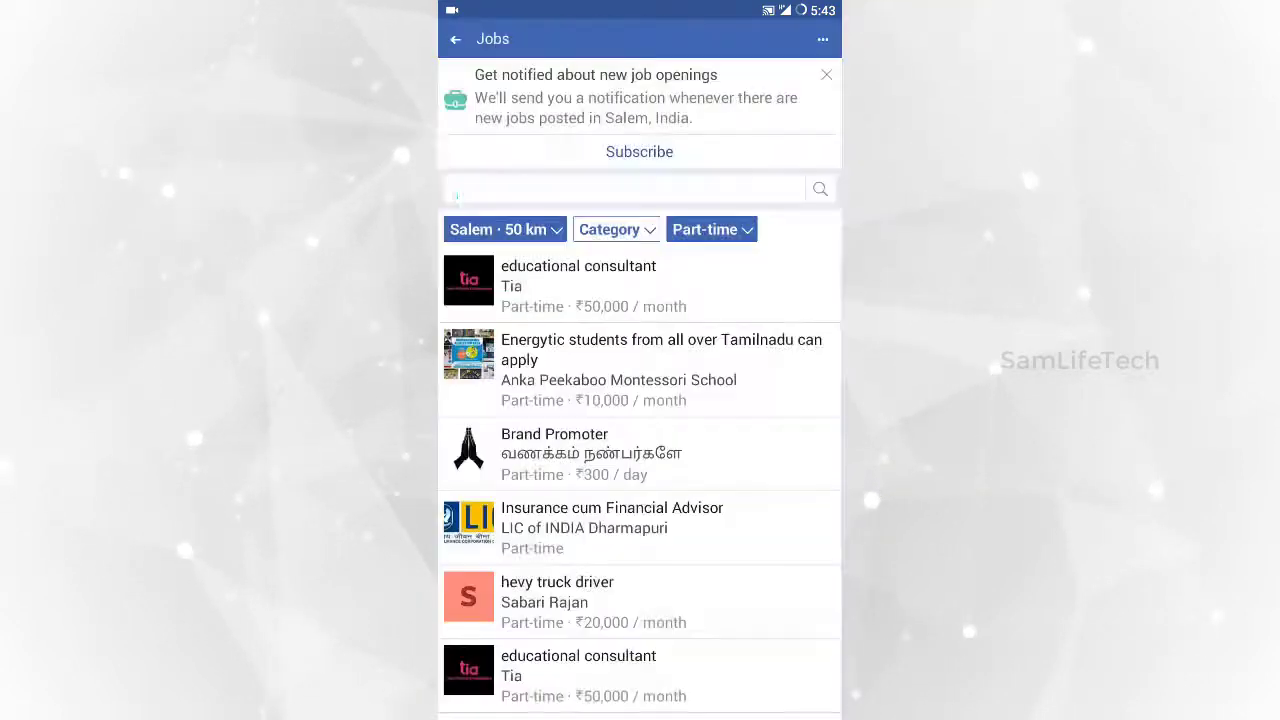
Step: Search 'sale' with no results, reset the job type filter and return to the shortcuts menu
{"action": "type", "text": "sa"}
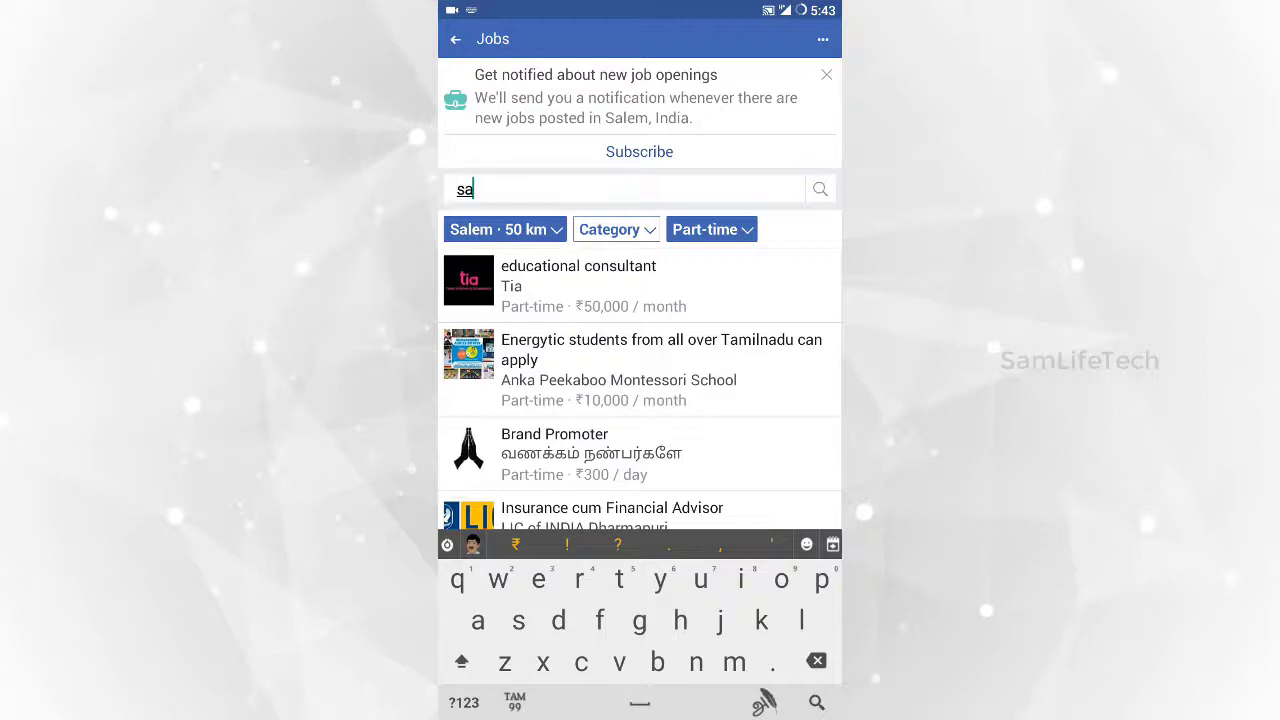
{"action": "type", "text": "le maneger"}
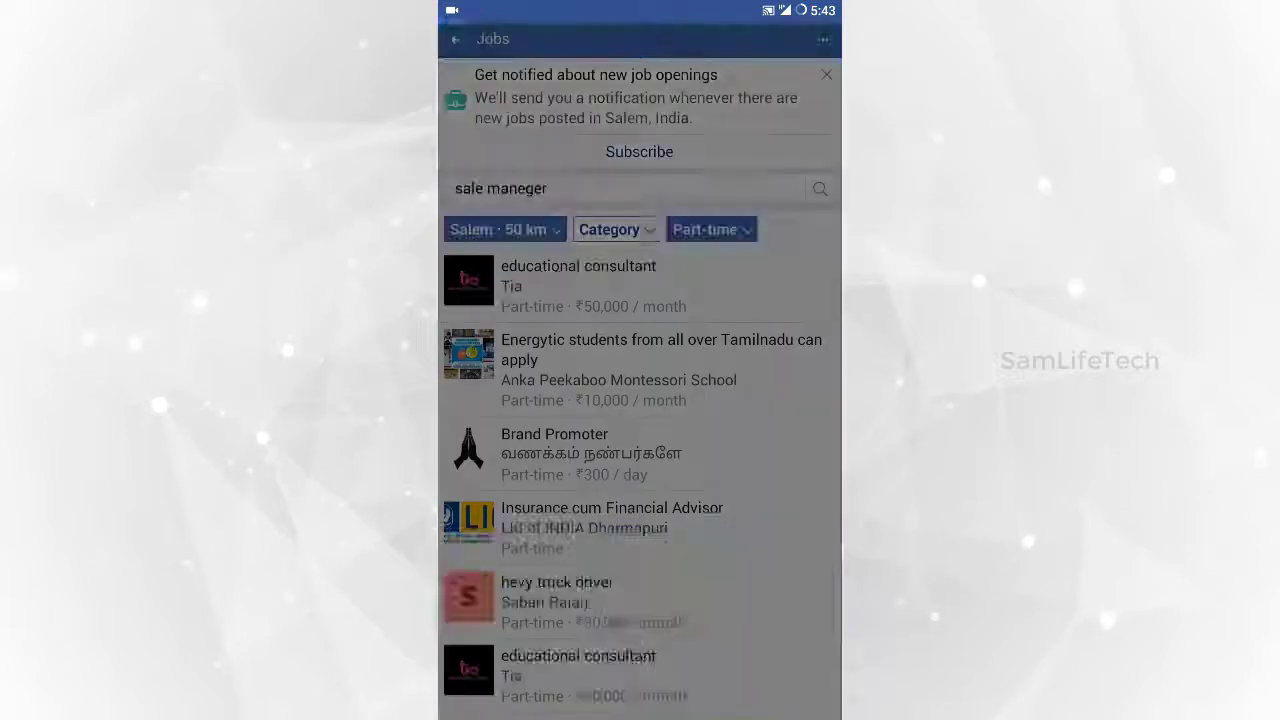
{"action": "left_click", "coordinate": [620, 188]}
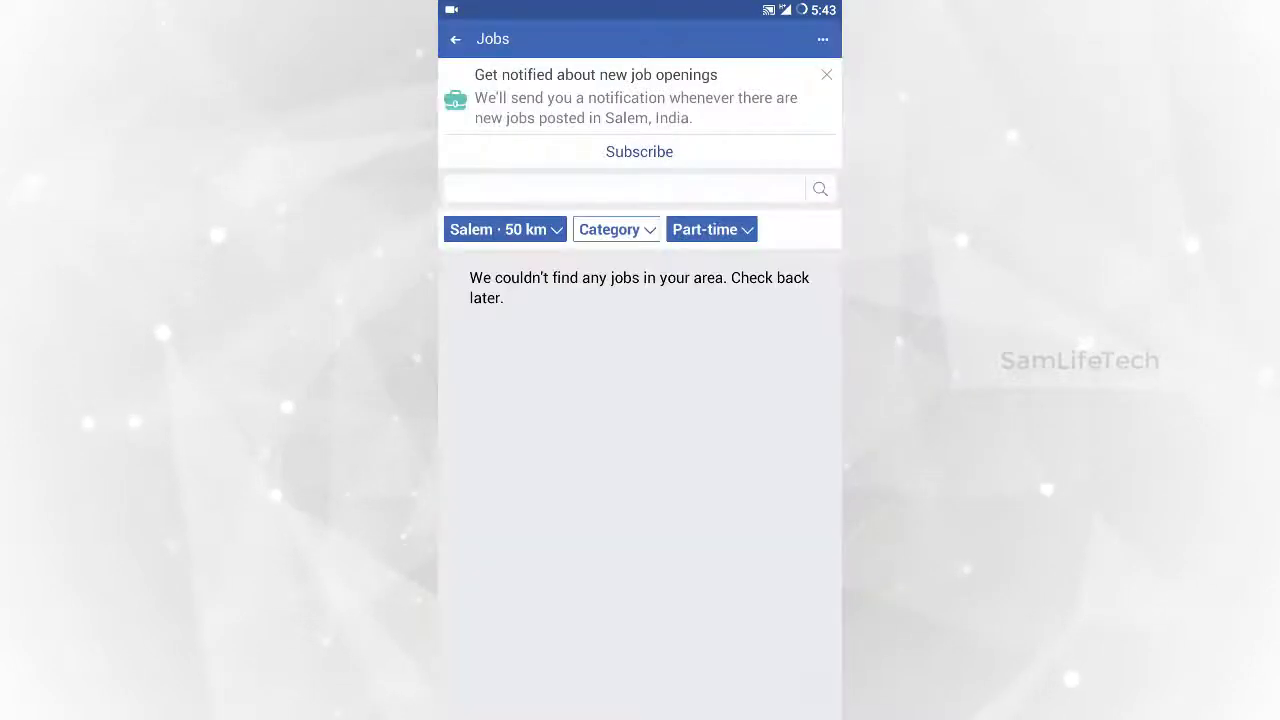
{"action": "left_click", "coordinate": [616, 228]}
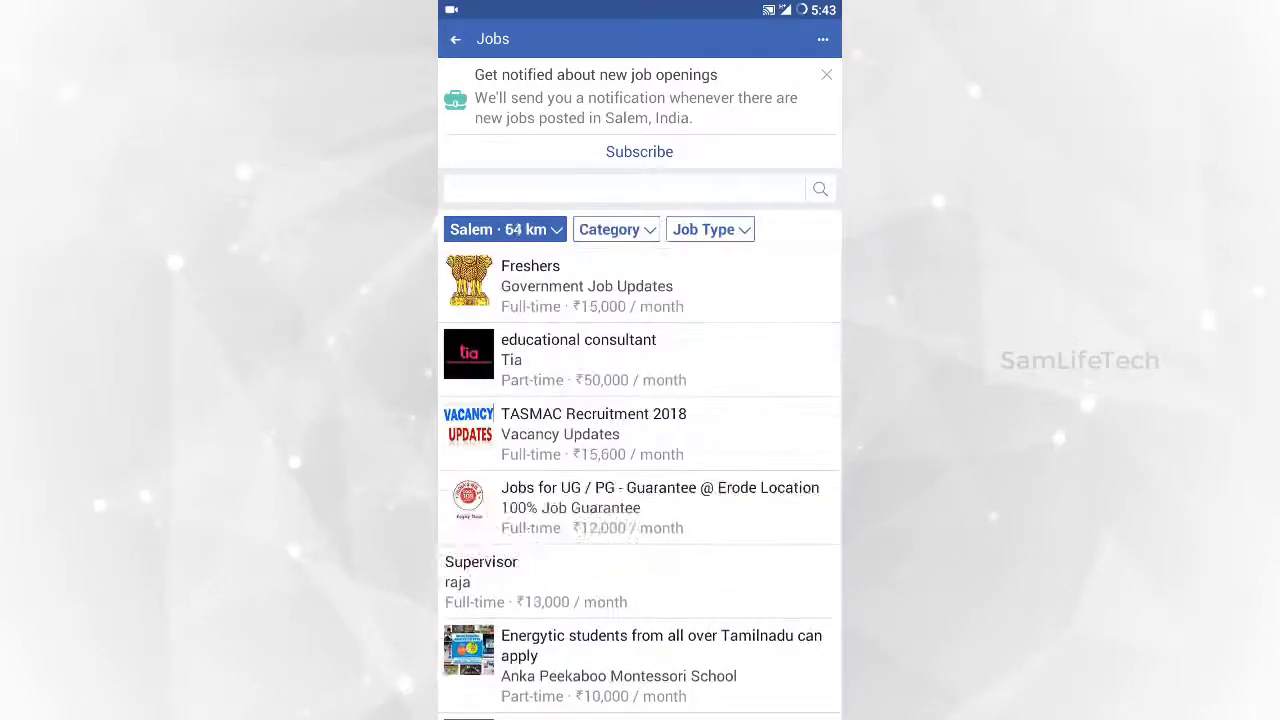
{"action": "left_click", "coordinate": [454, 40]}
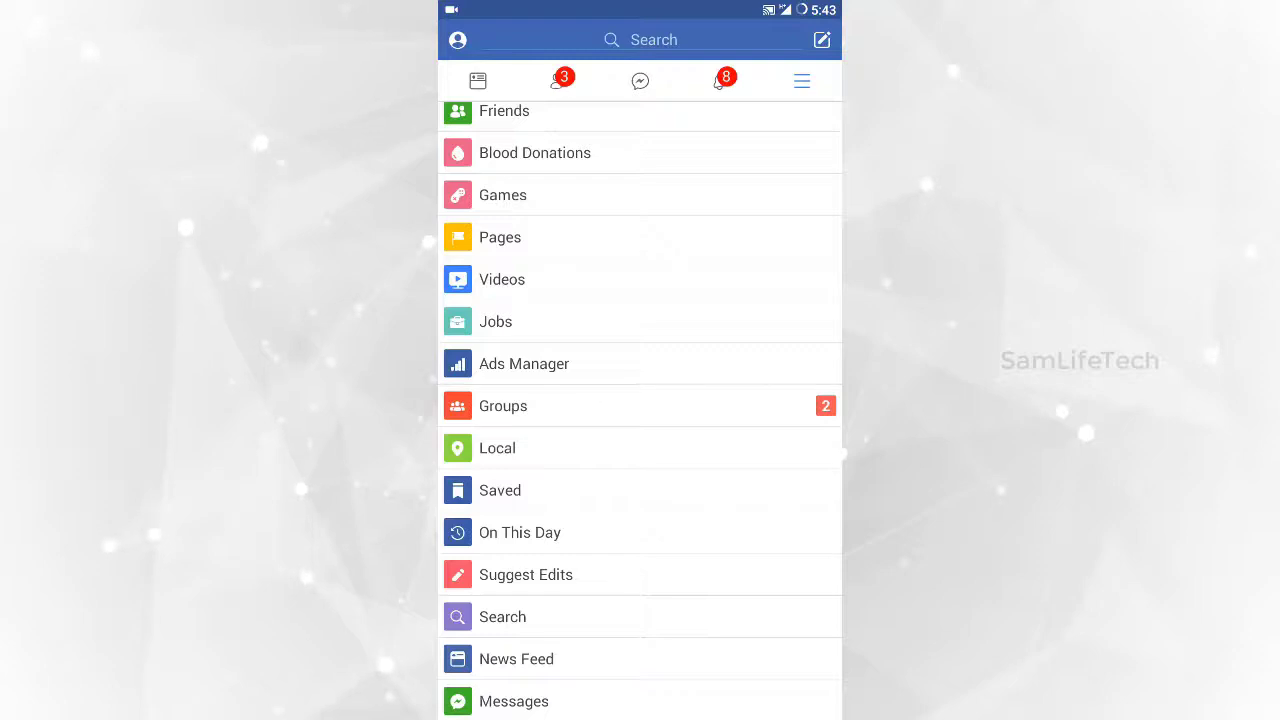